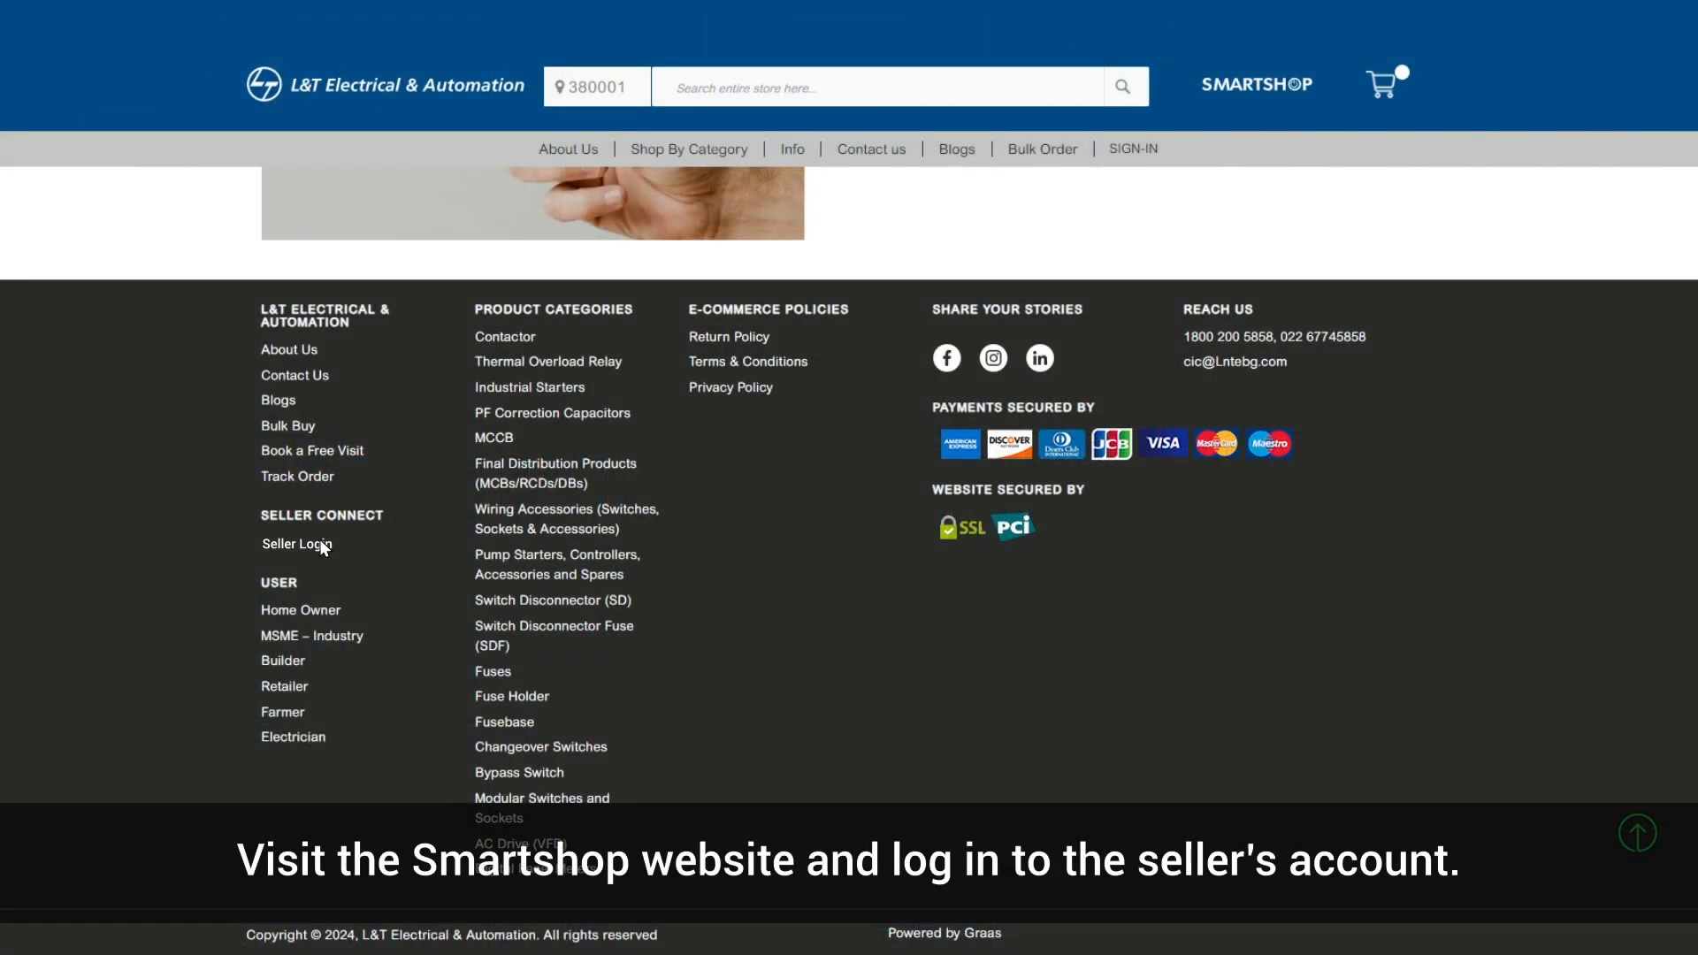
Sign in to the seller account from the storefront's Seller Login page.
left_click(296, 544)
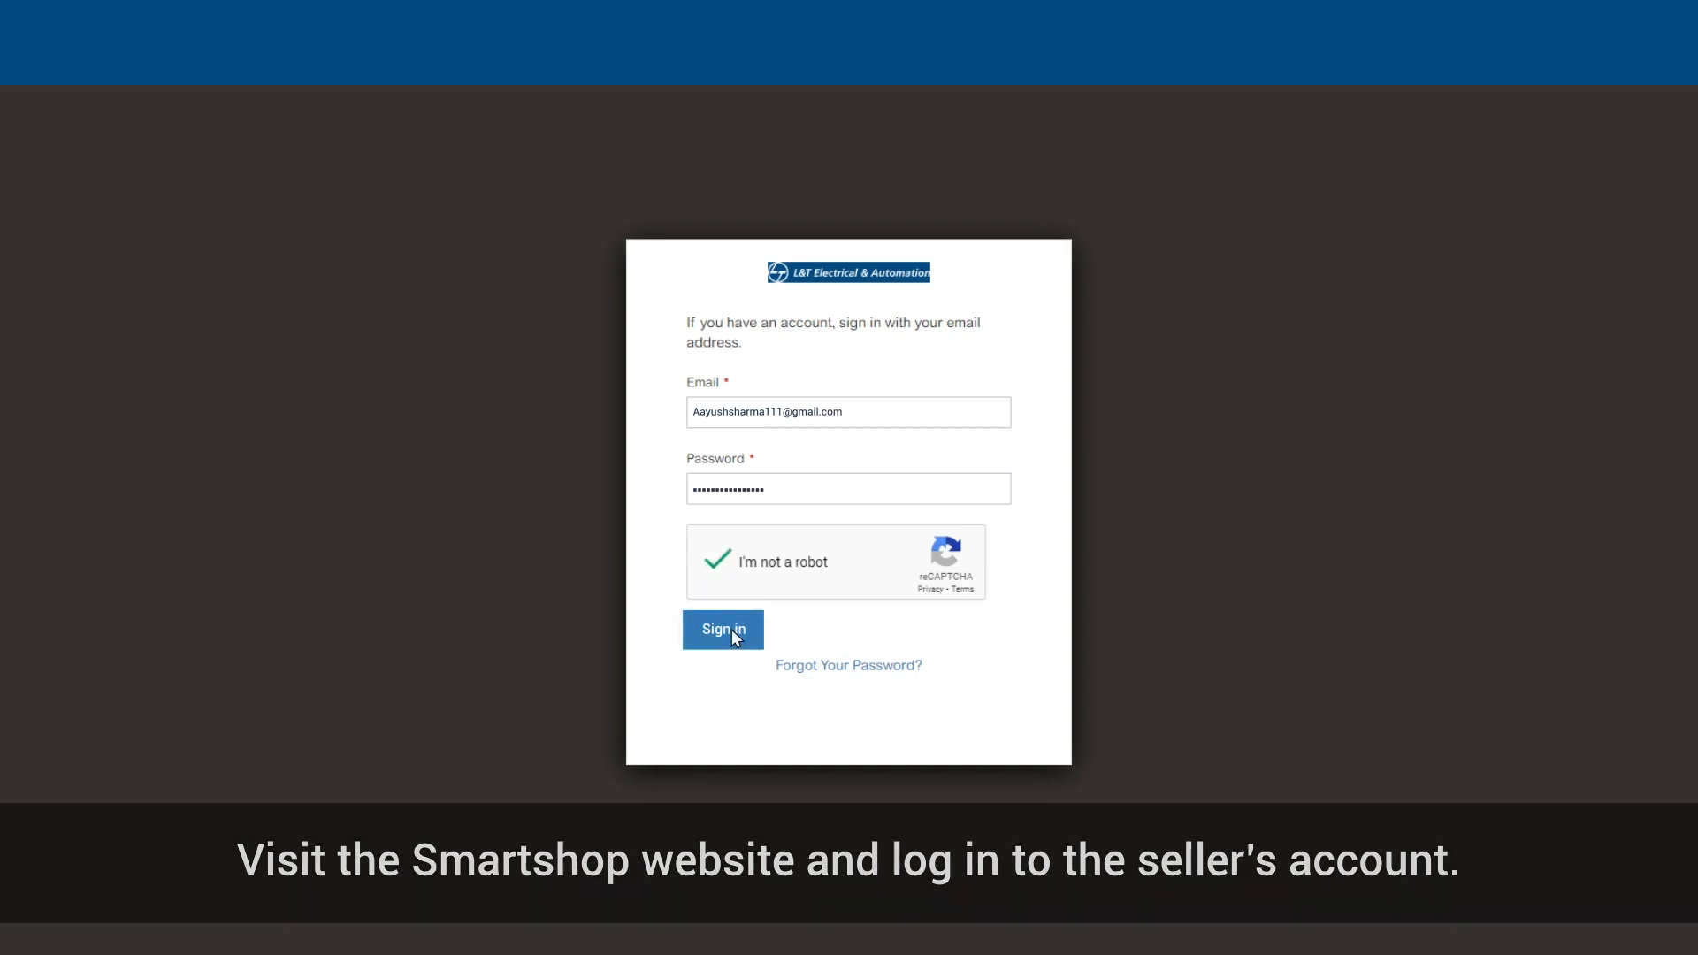
left_click(723, 629)
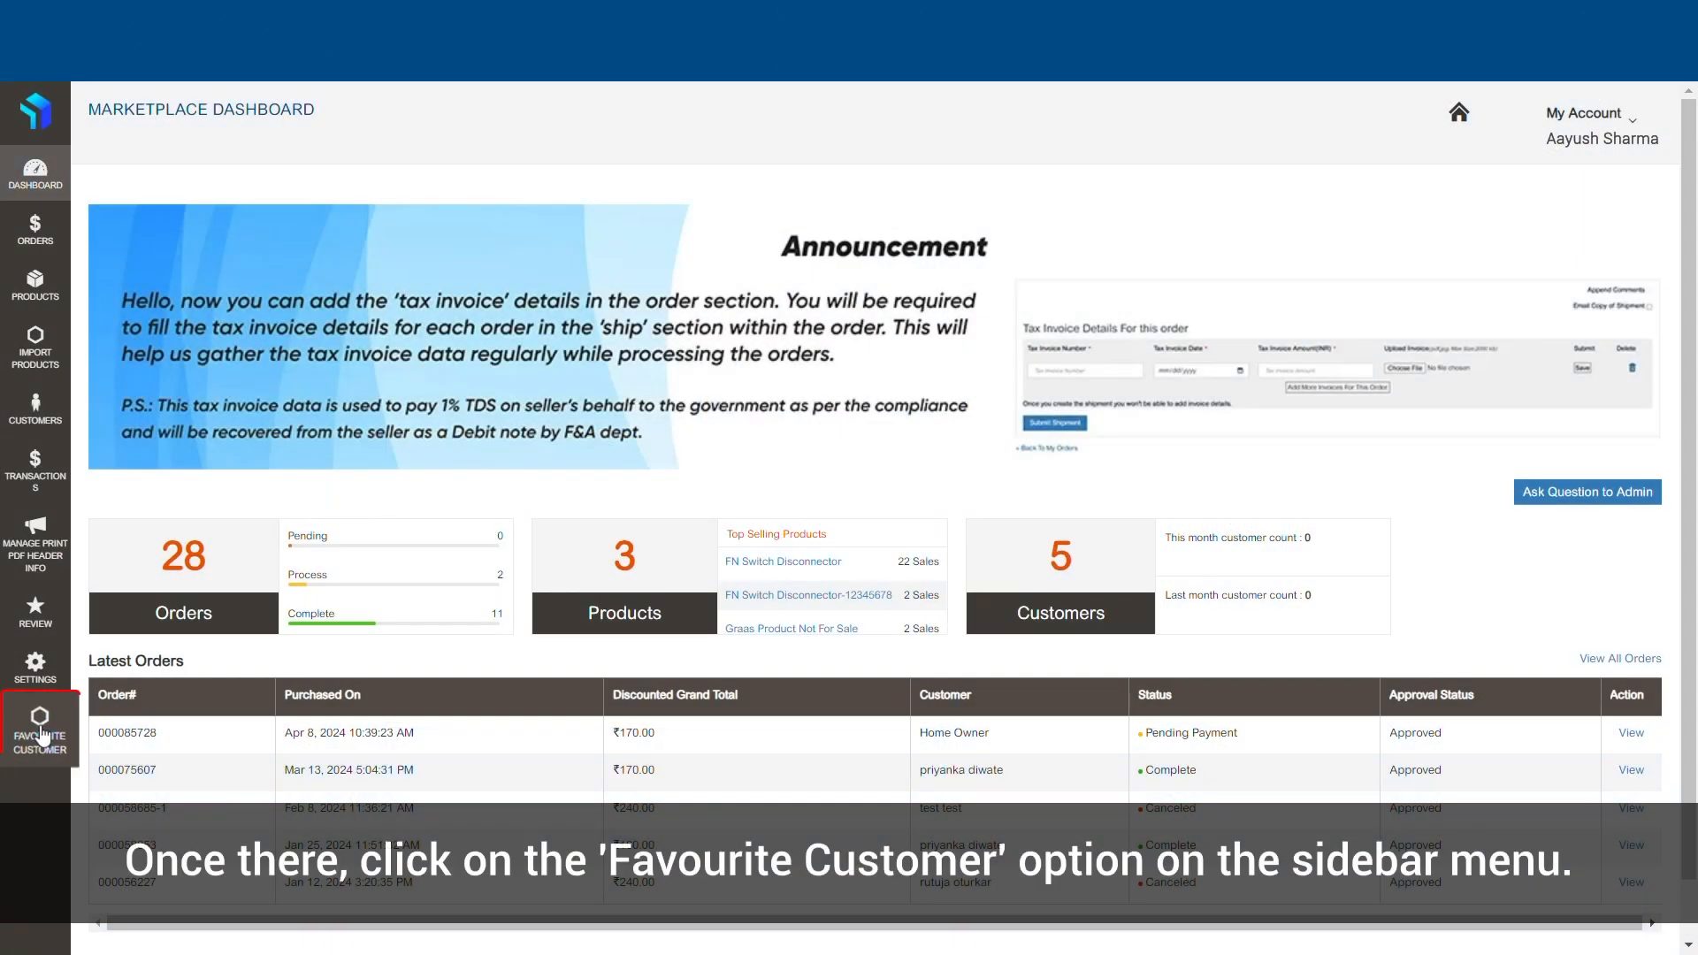
mouse_move(39, 732)
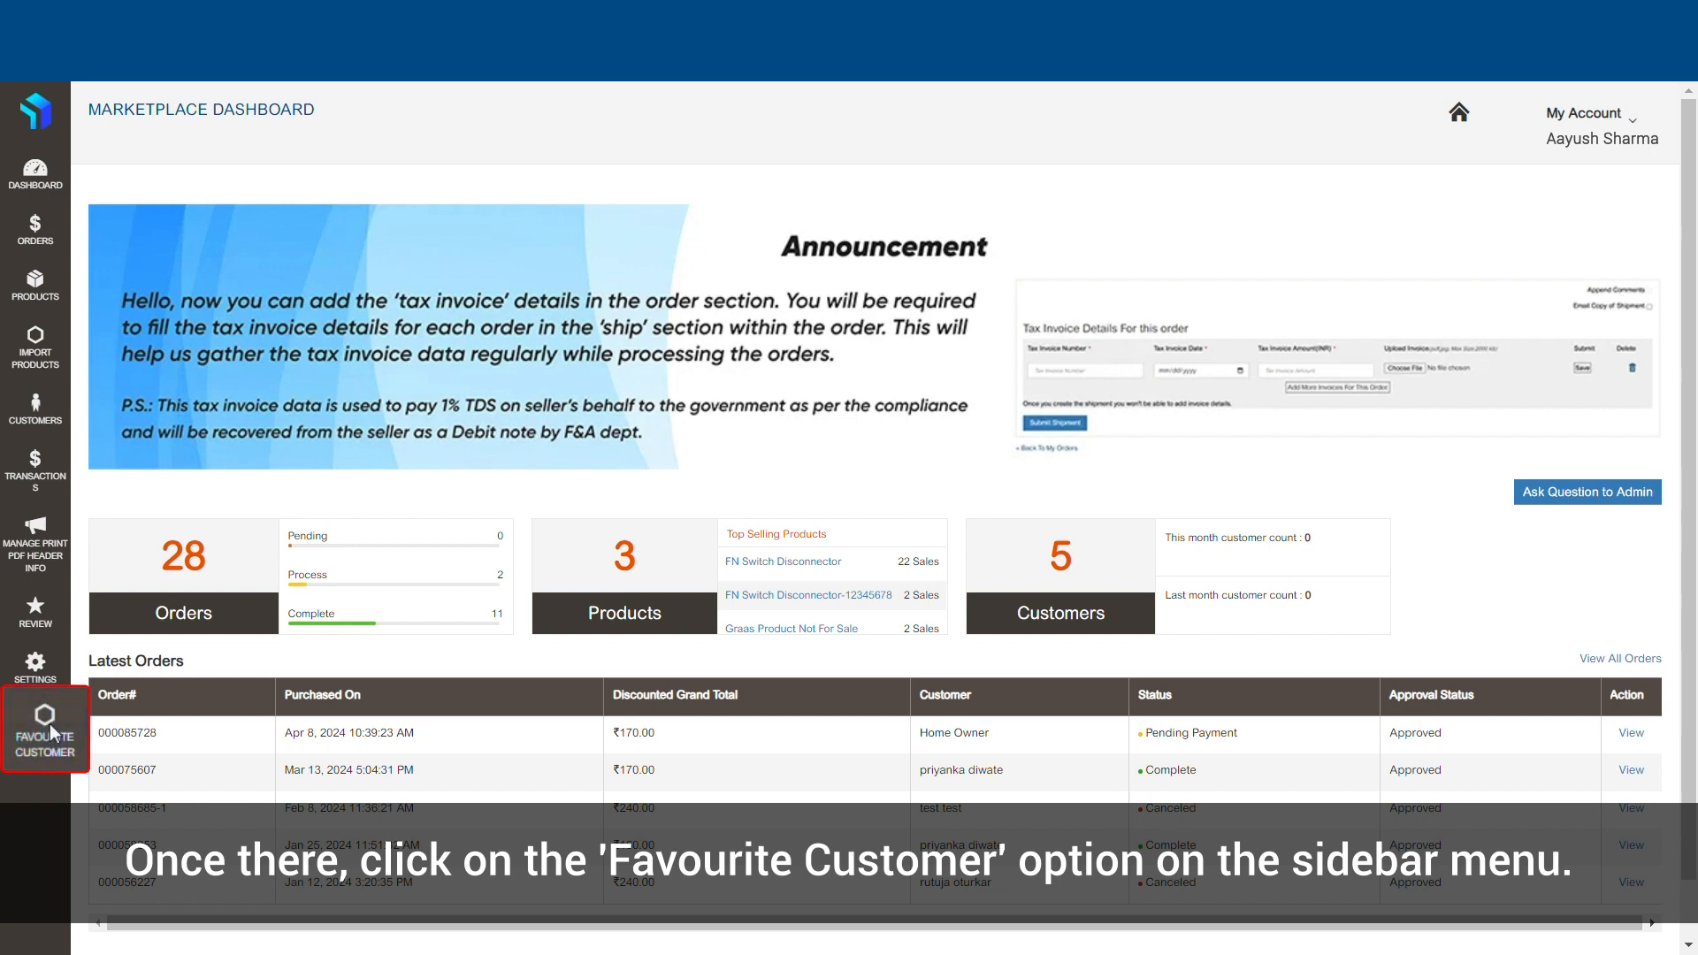
Go to the Favourite Customer section listing the pending requests.
left_click(45, 728)
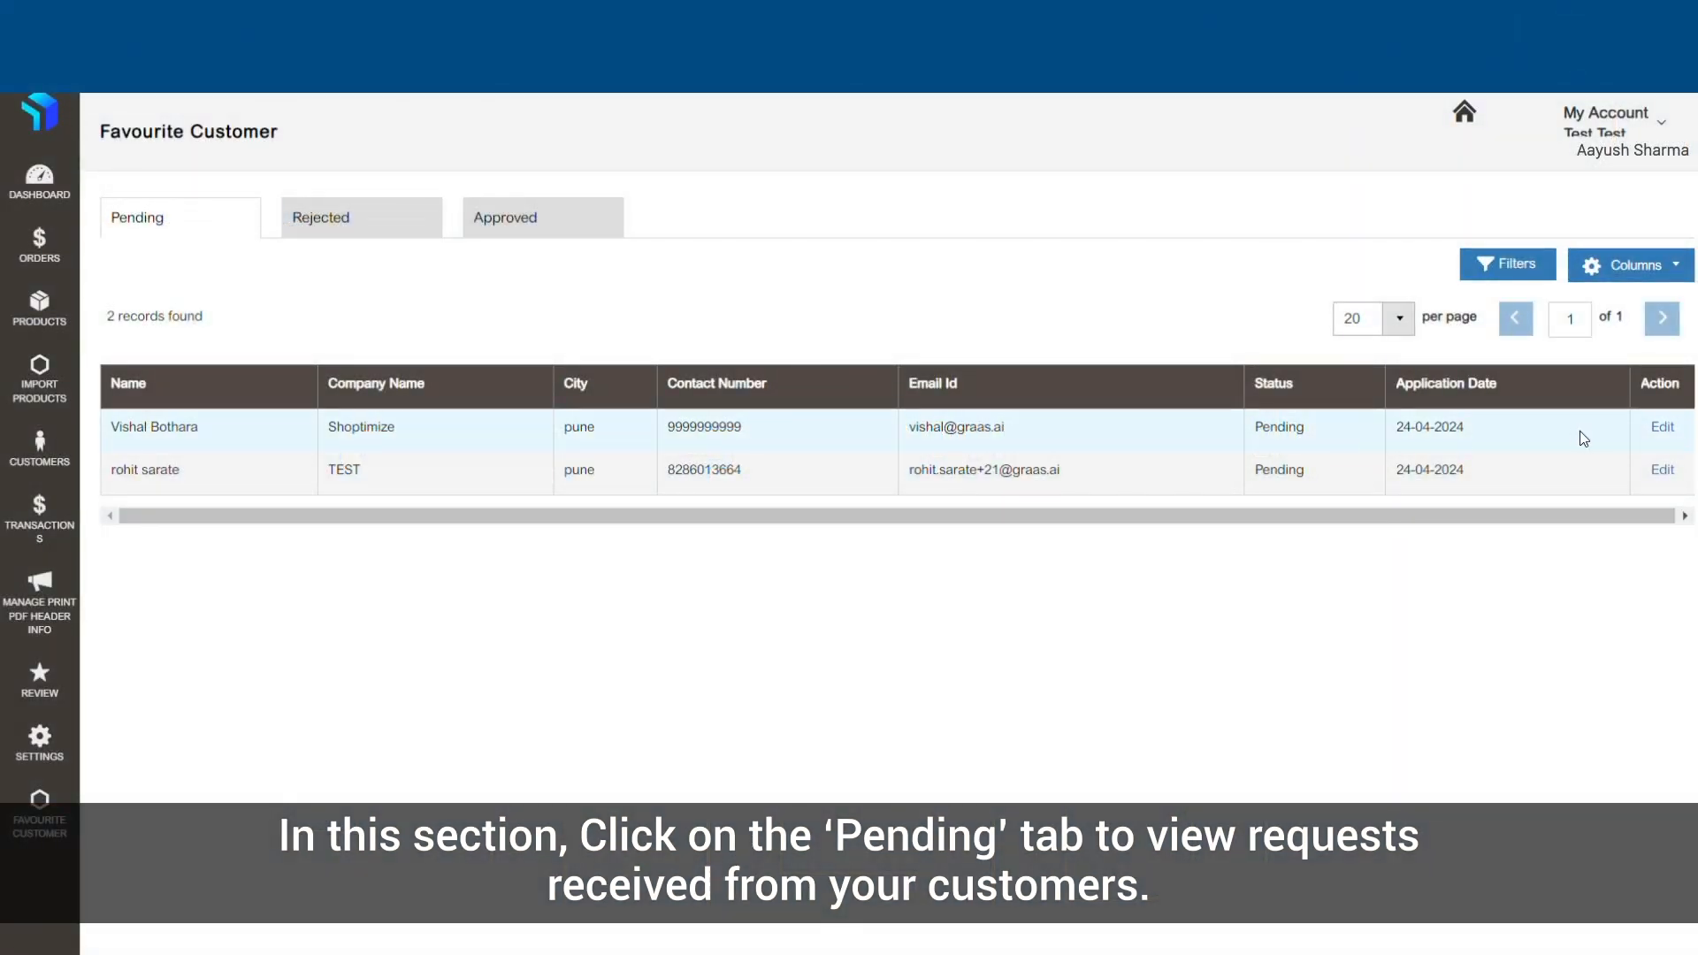
mouse_move(1661, 430)
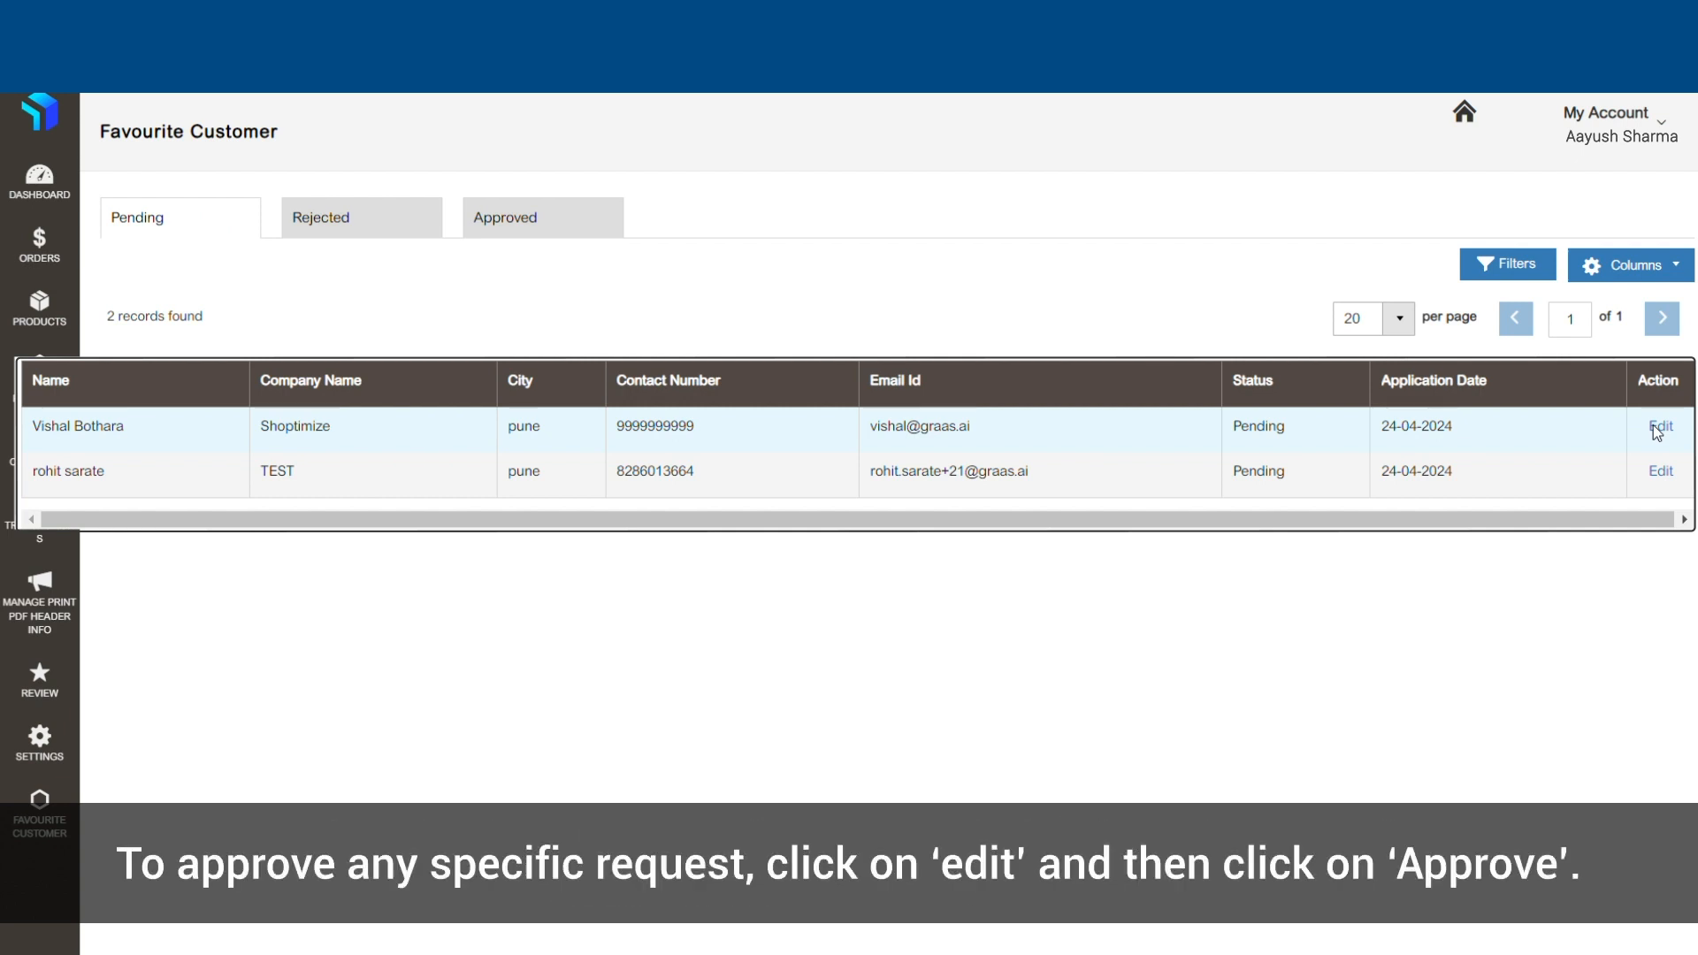
View the B2B customer details of the first pending Shoptimize request.
left_click(1660, 426)
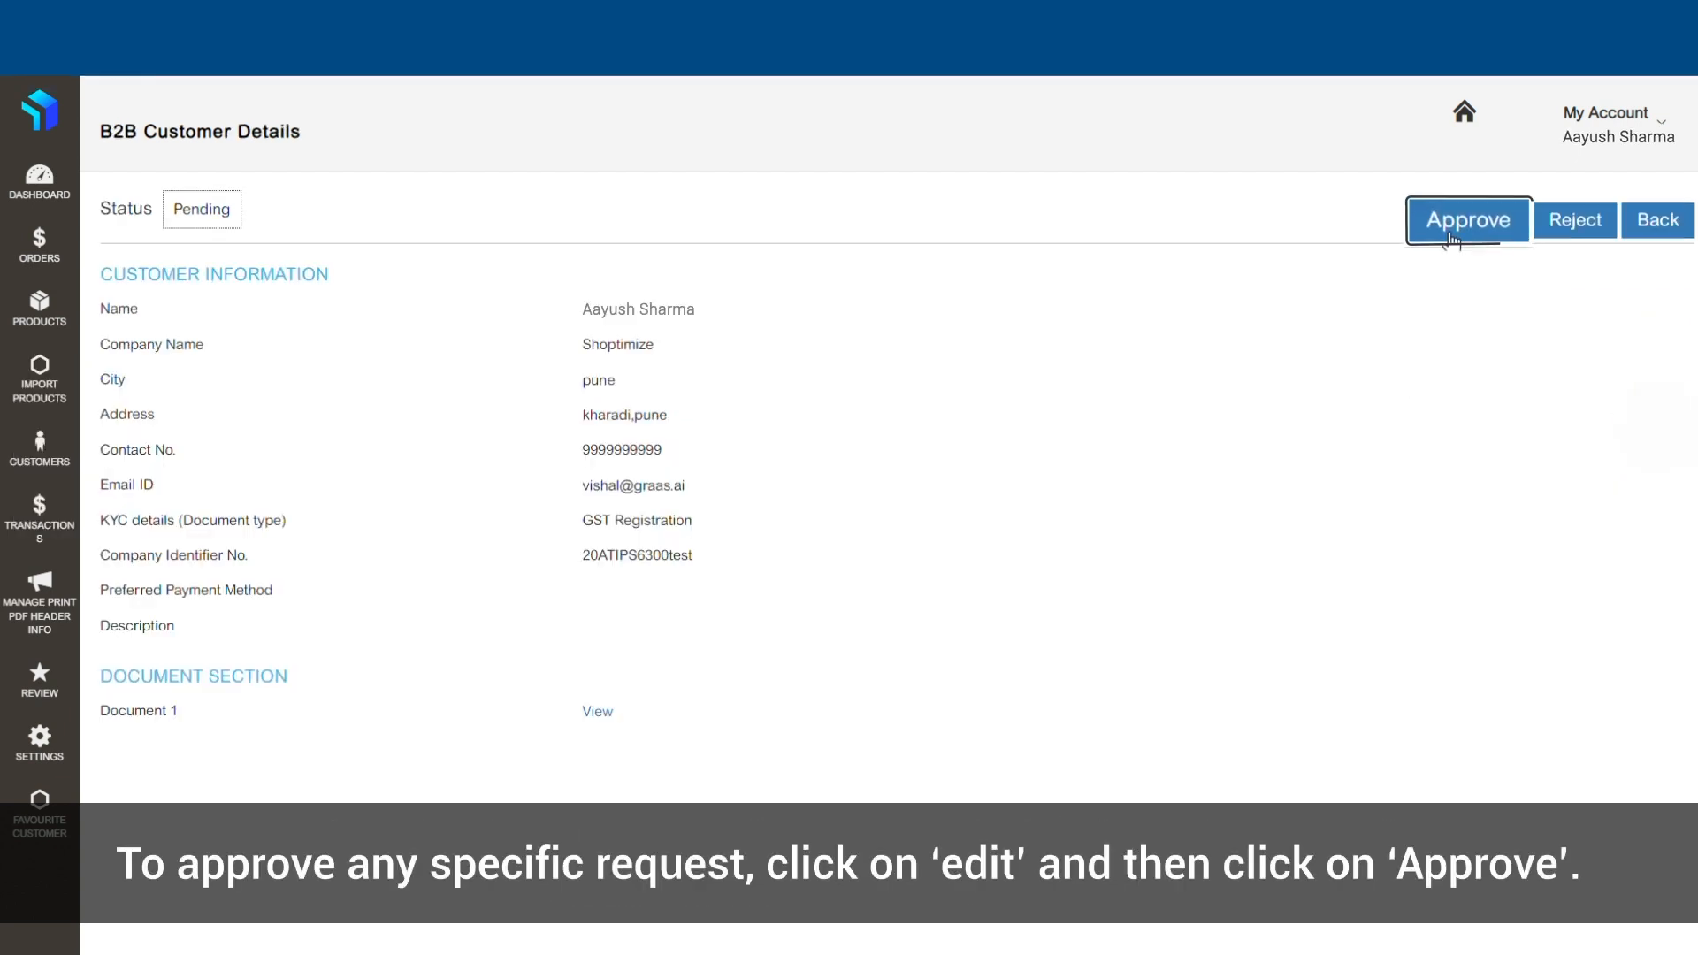
Approve the Shoptimize request and confirm, changing its status to Approved.
left_click(1467, 220)
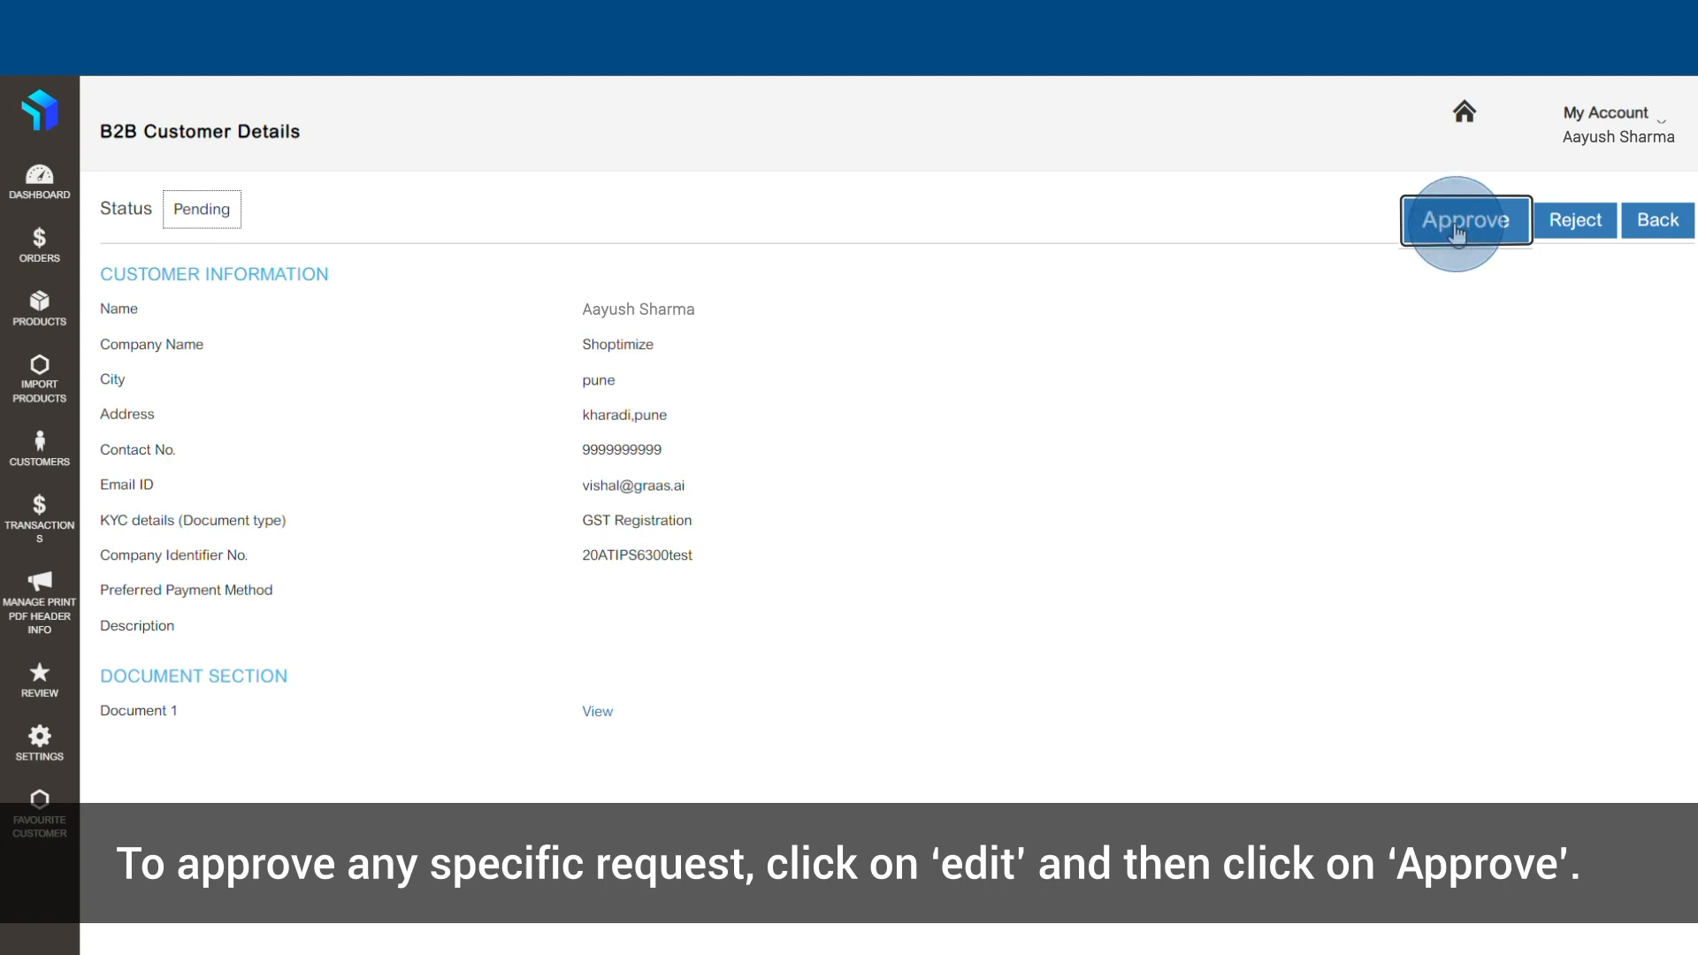
left_click(1465, 221)
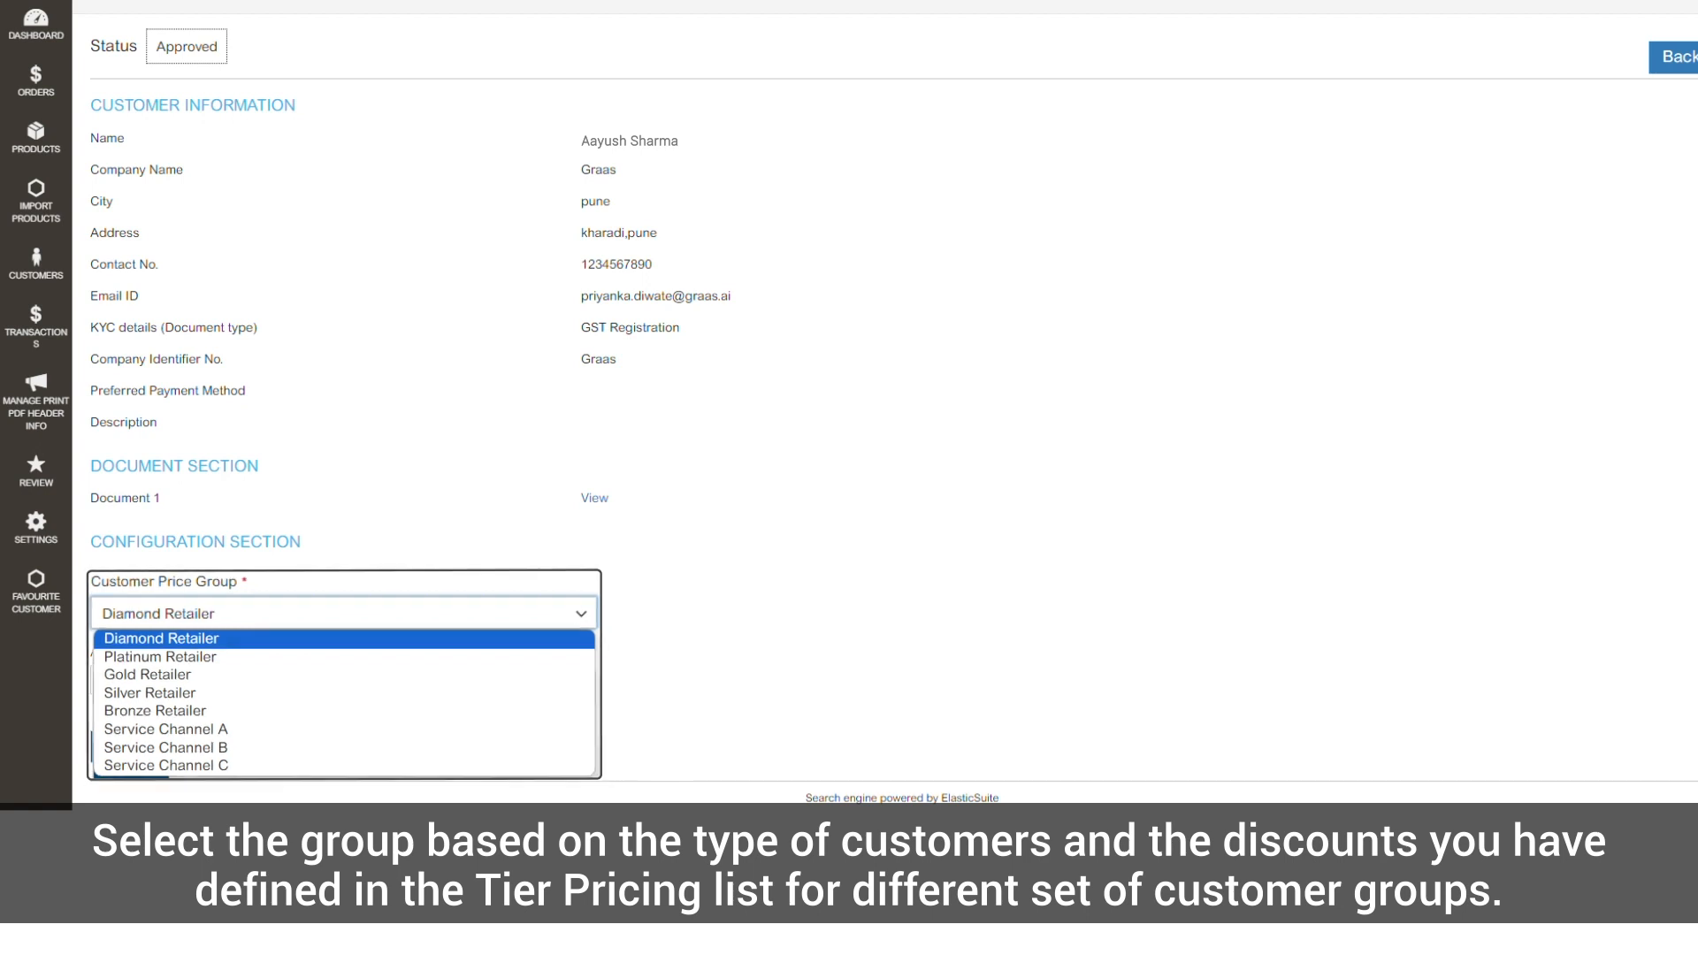
Assign the Platinum Retailer price group, mark seller approval Approved, and submit.
left_click(162, 637)
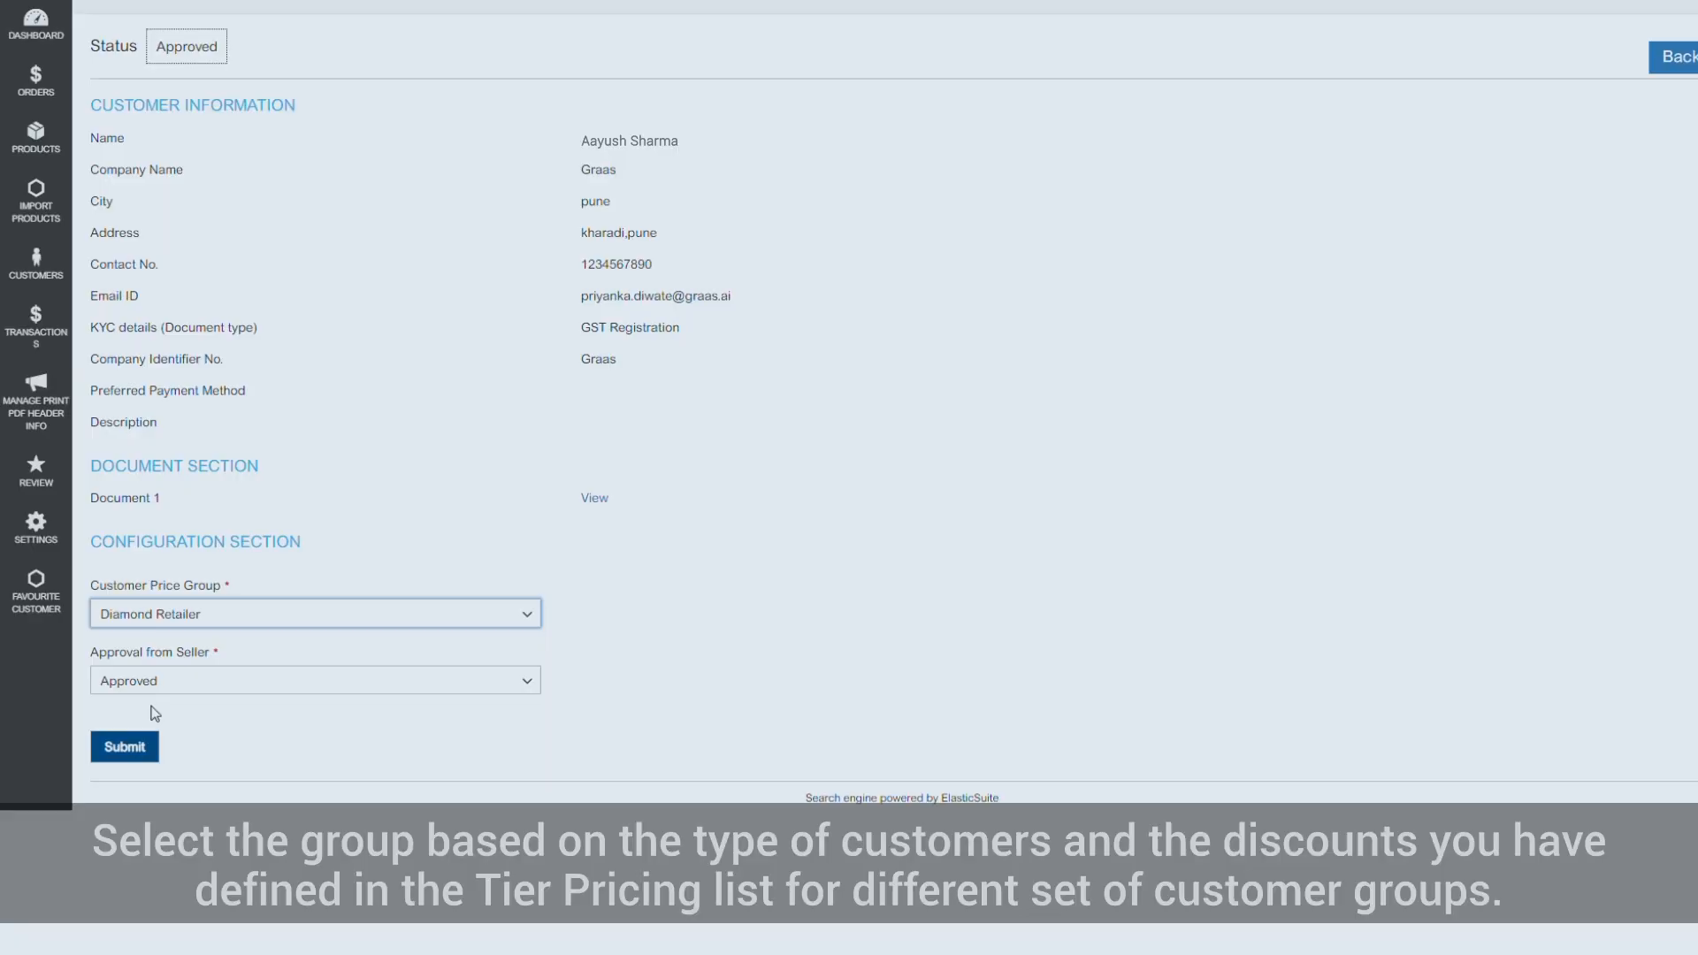
left_click(314, 680)
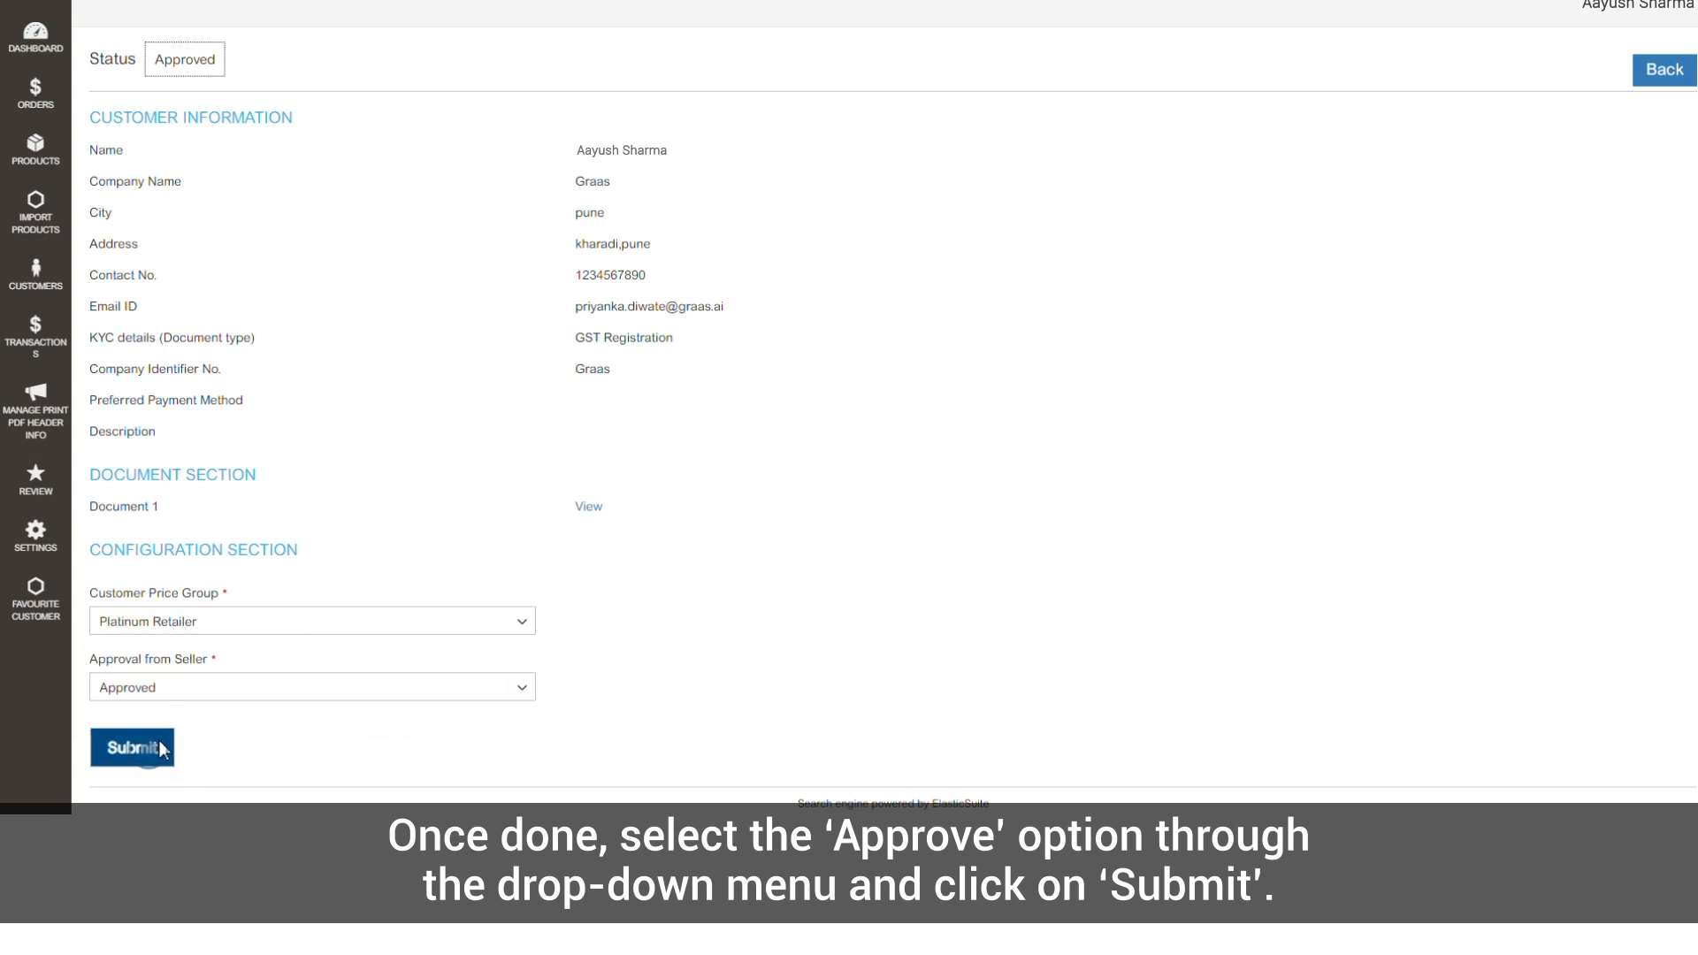
left_click(132, 748)
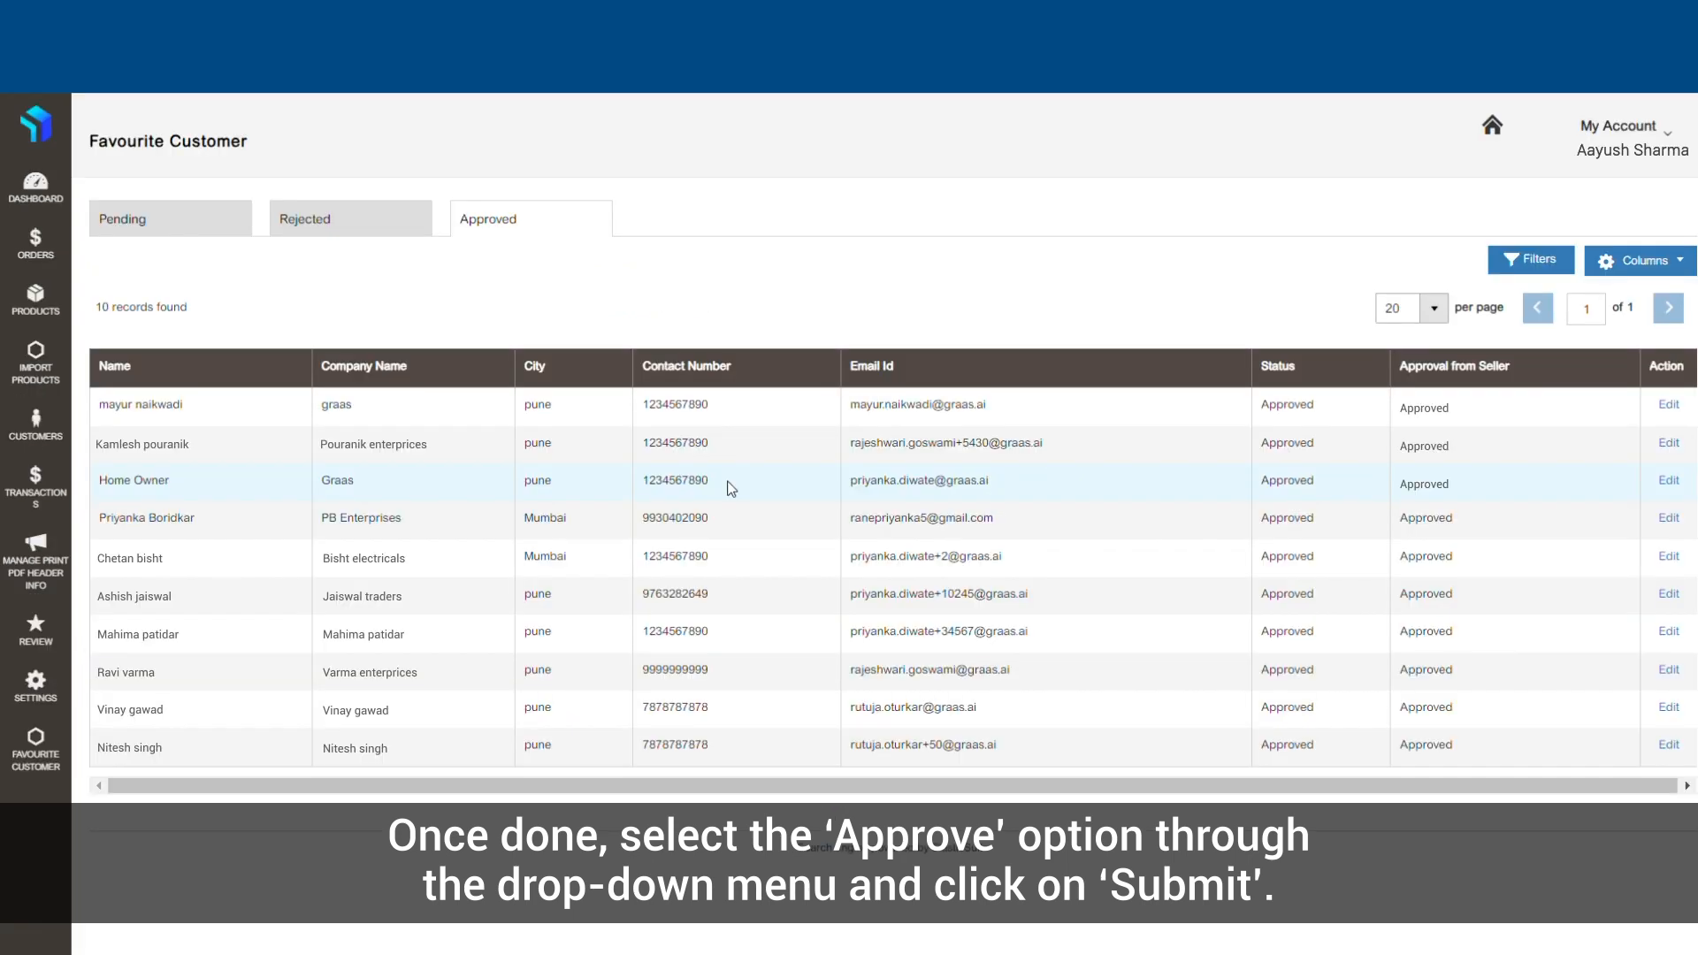
left_click(531, 219)
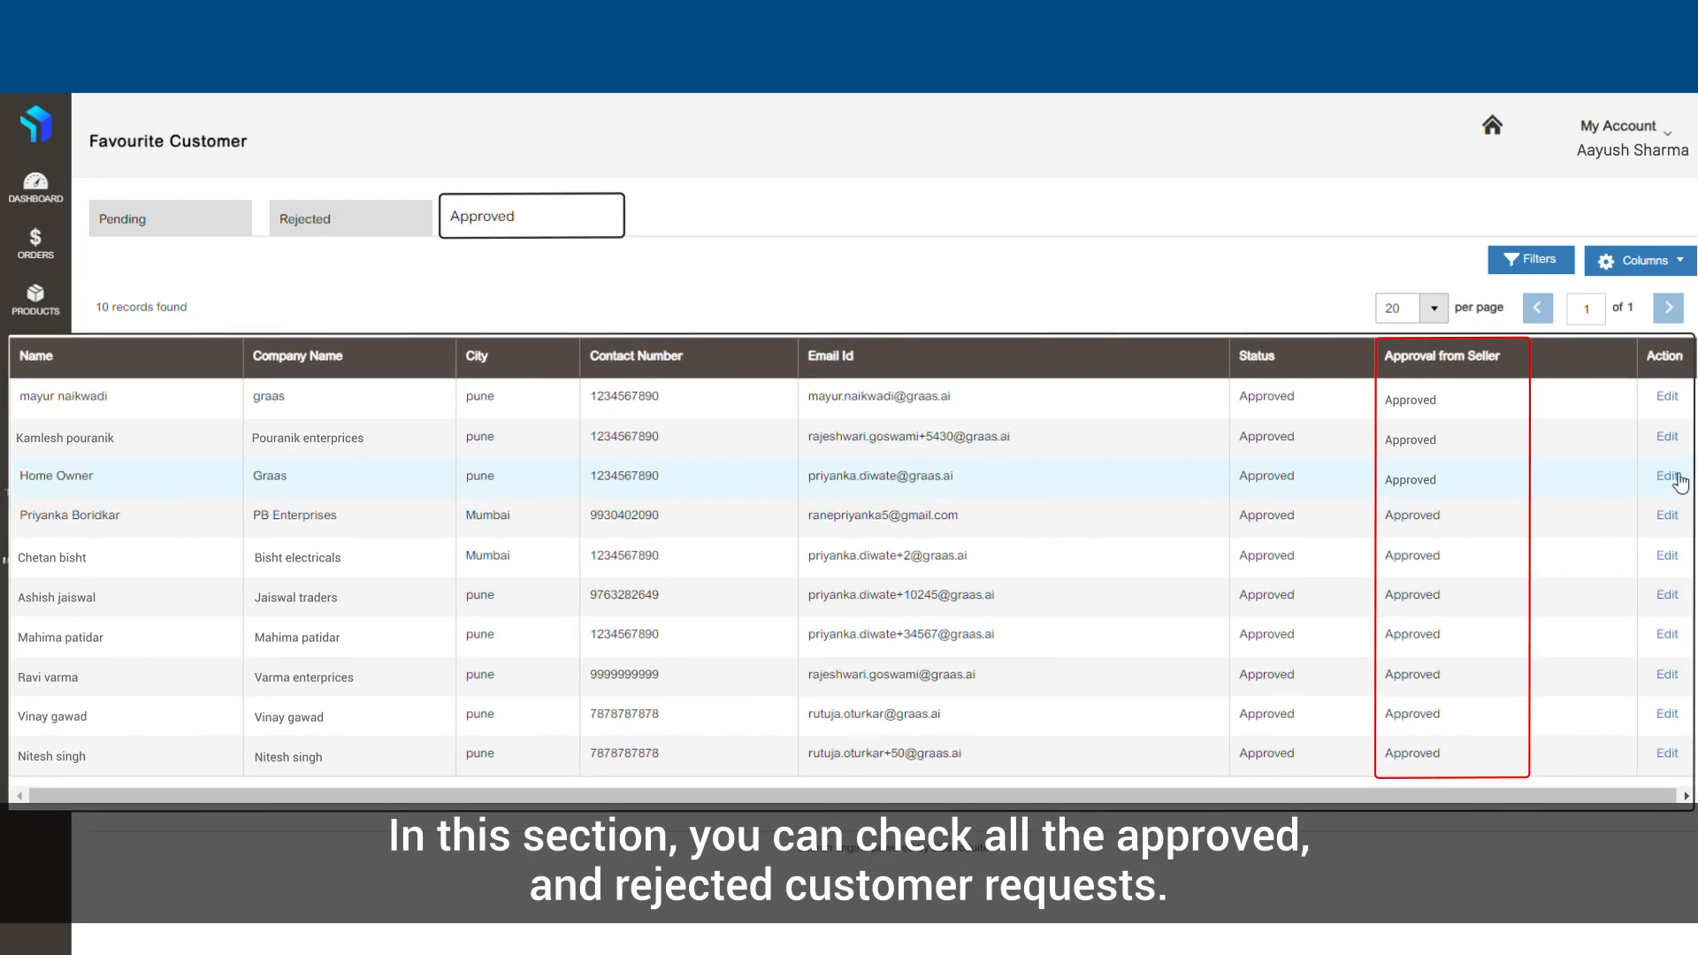
left_click(350, 218)
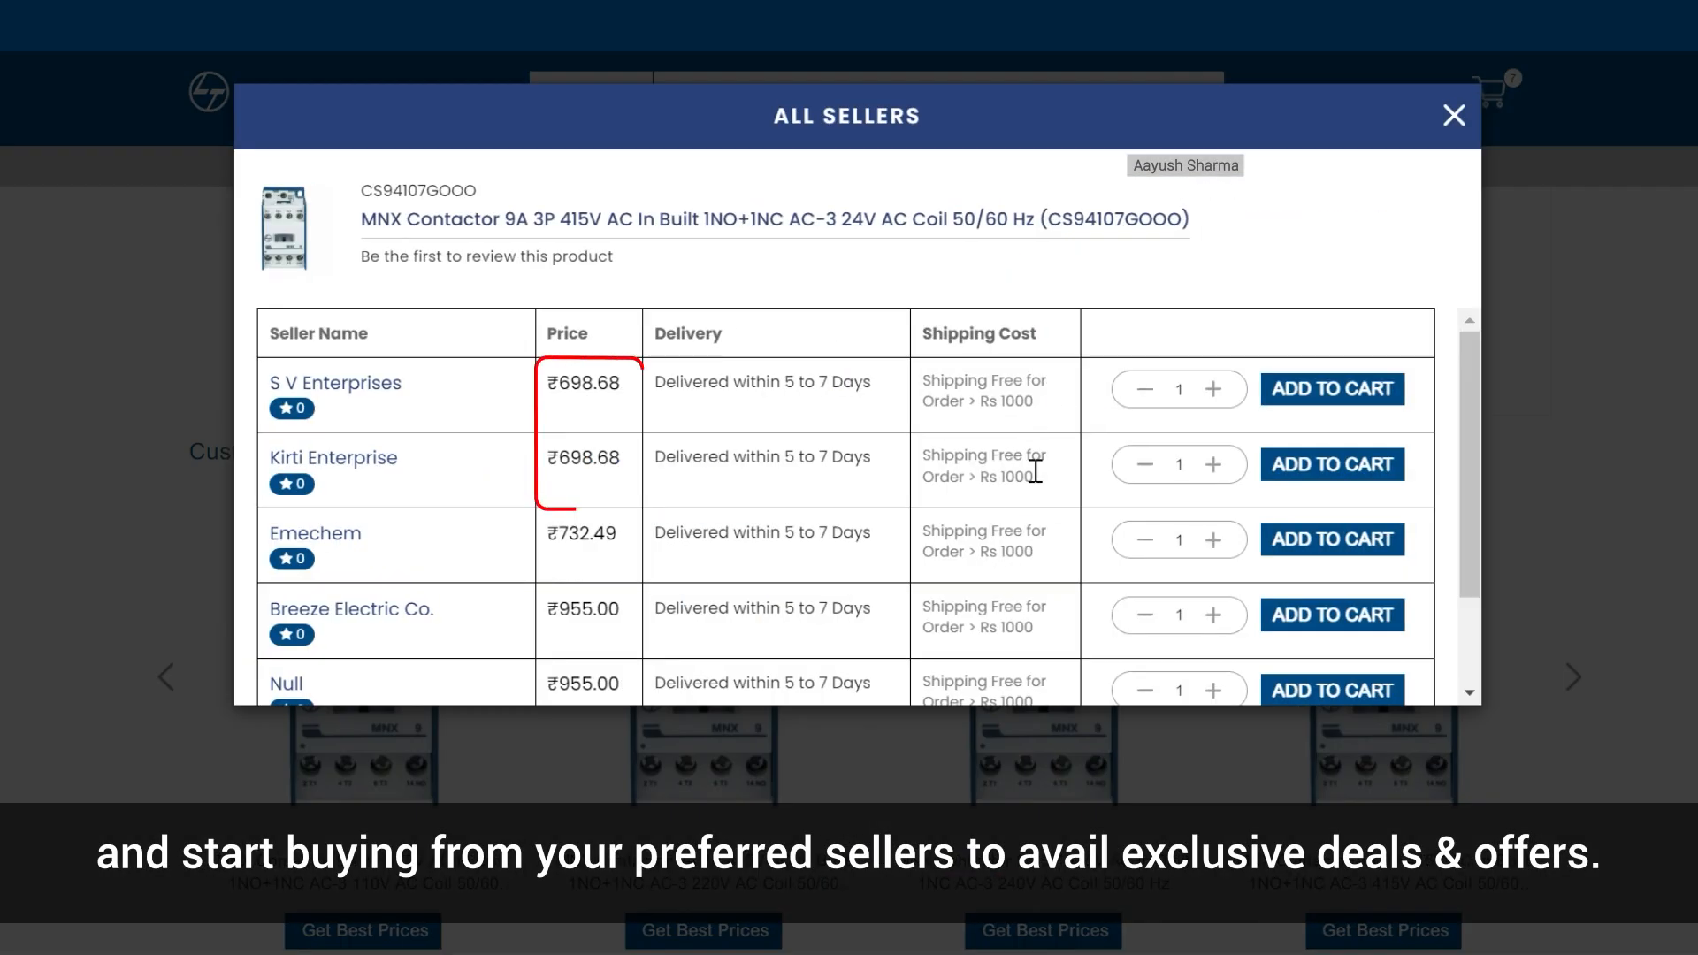
mouse_move(650, 476)
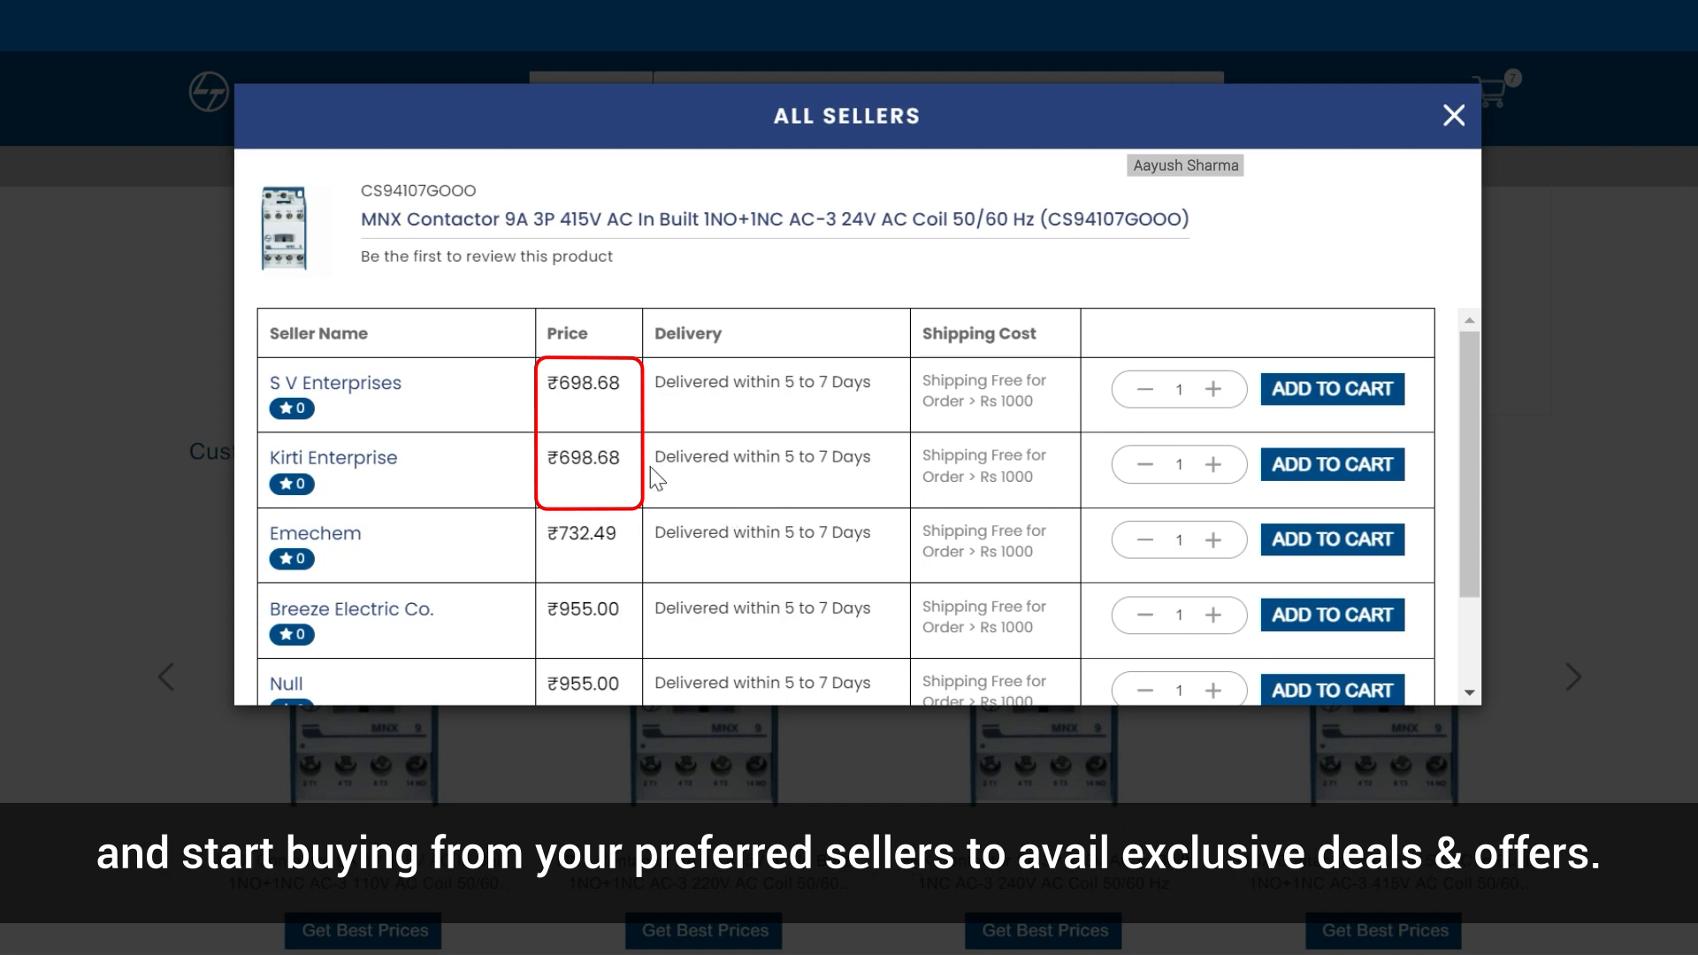